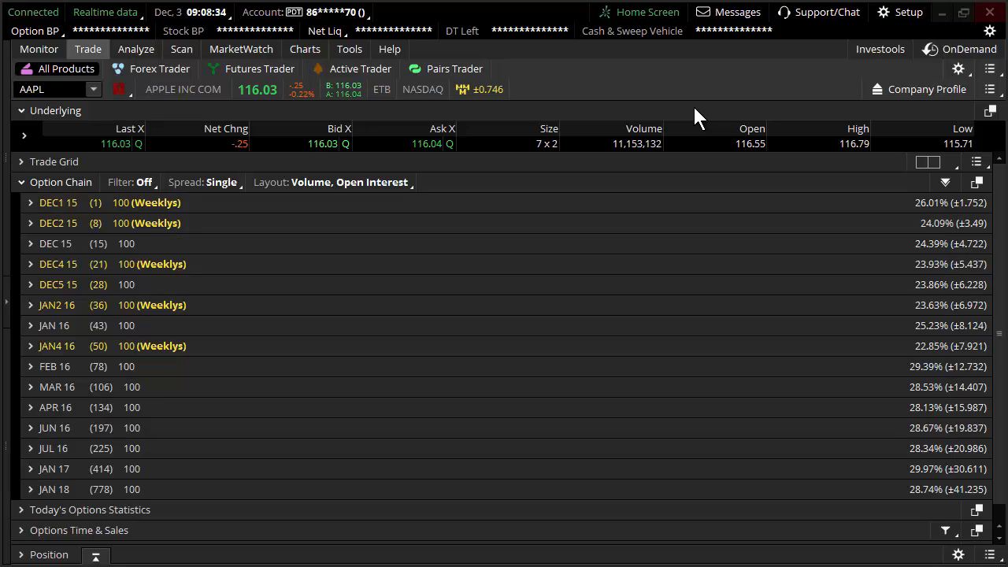
pyautogui.moveTo(687, 83)
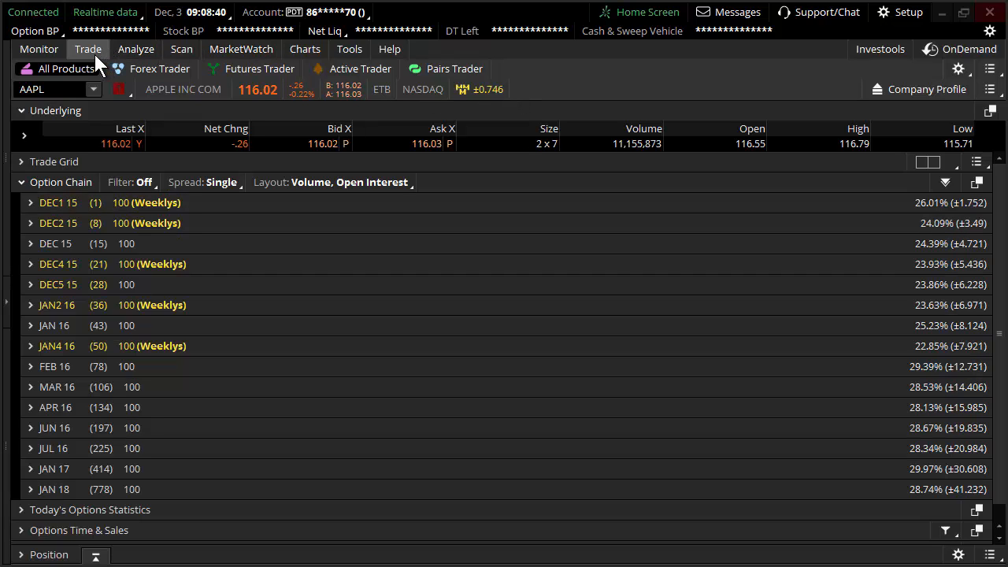
# Step: Expand the DEC2 15 weekly AAPL expiration and limit the chain to 10 strikes (112–121)
pyautogui.click(47, 89)
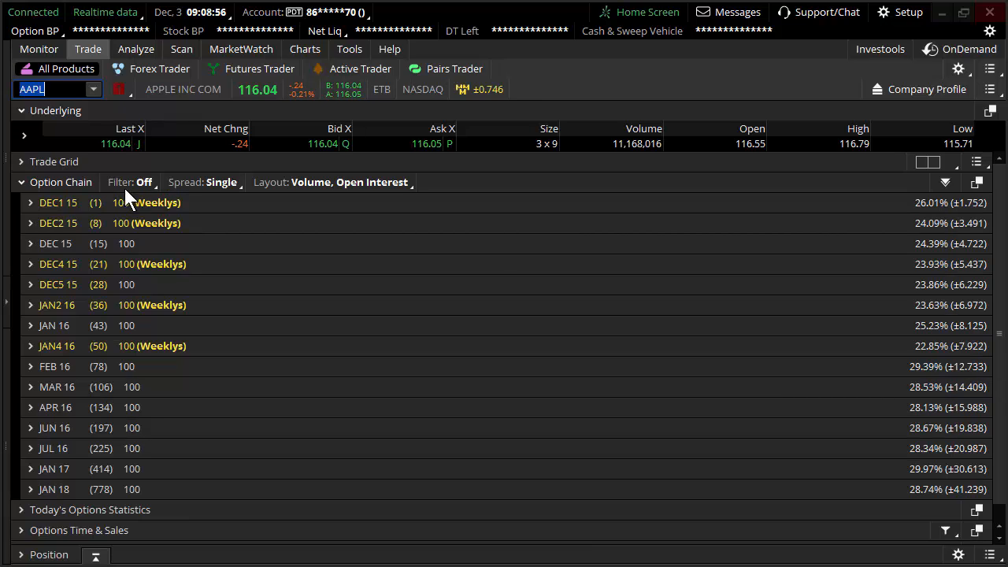
pyautogui.moveTo(112, 270)
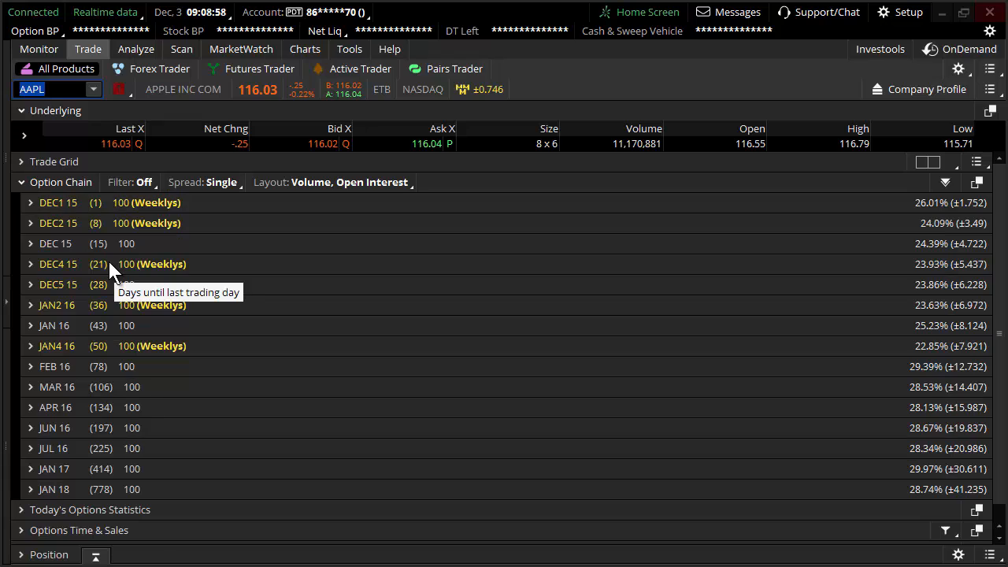
pyautogui.moveTo(124, 243)
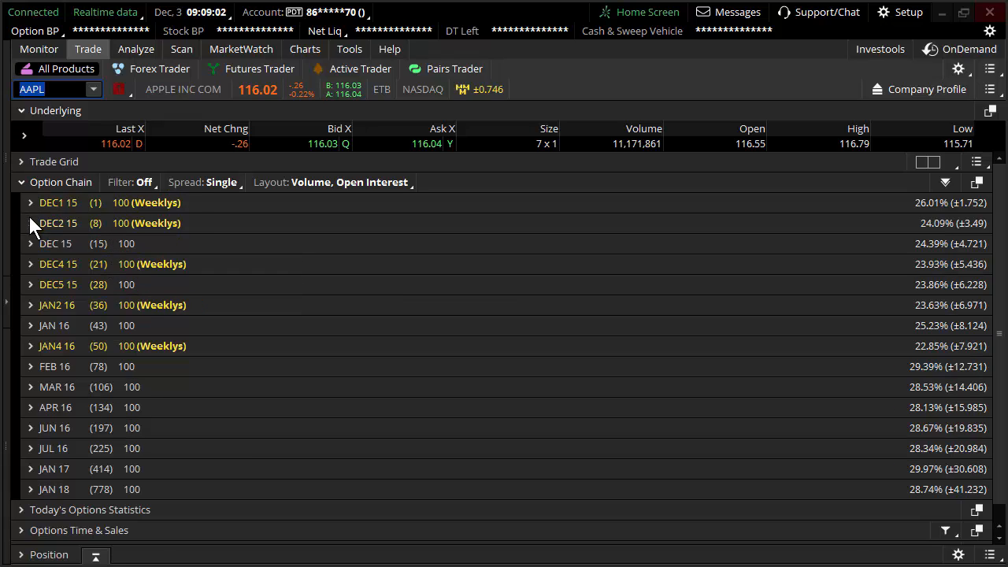
pyautogui.click(30, 222)
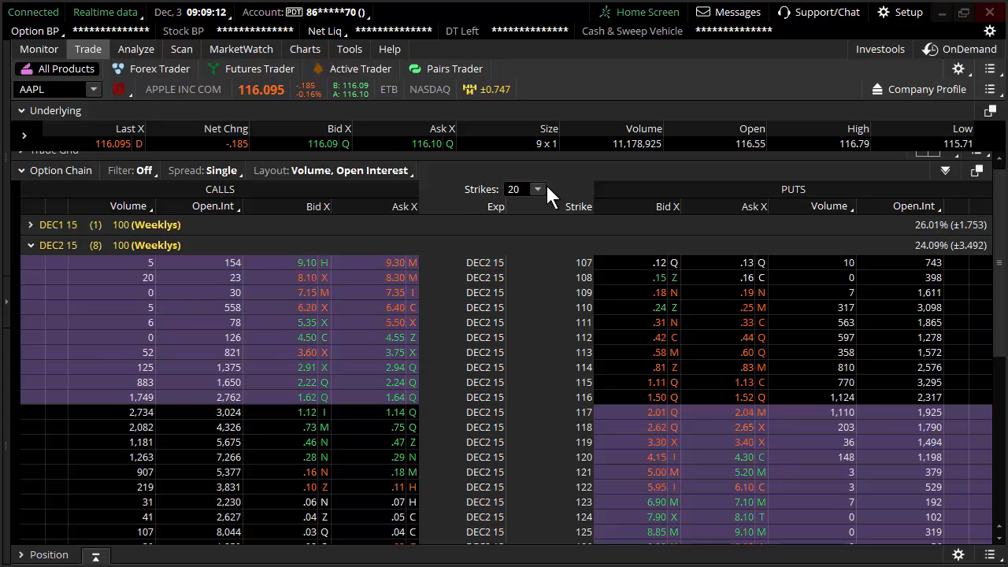
pyautogui.click(537, 189)
pyautogui.write('10')
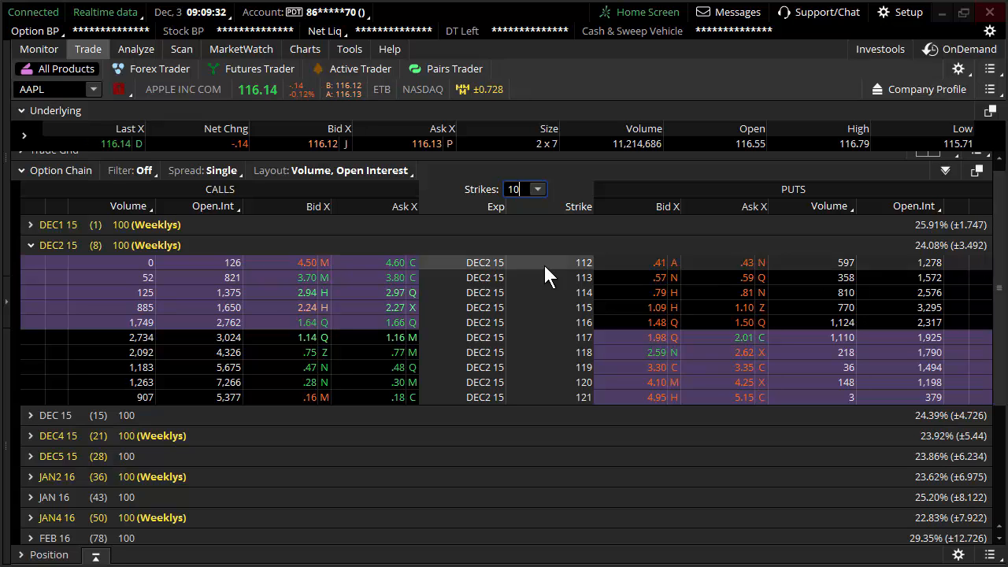
pyautogui.moveTo(102, 256)
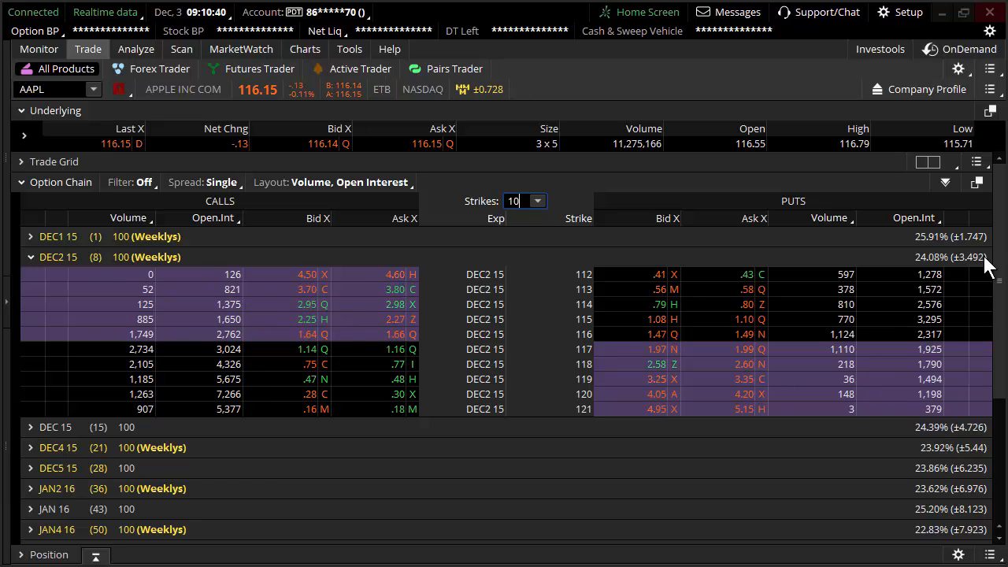
pyautogui.moveTo(965, 271)
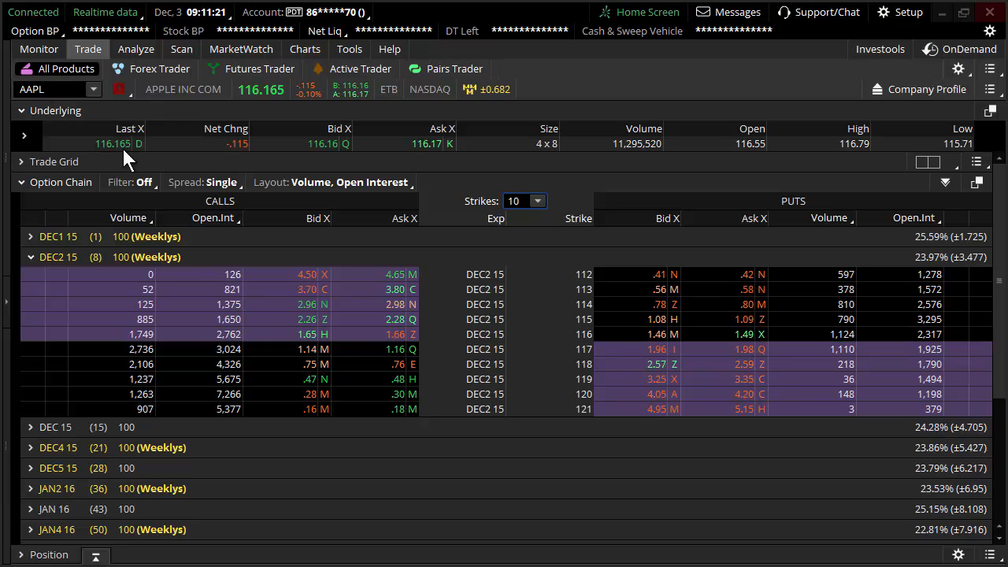
pyautogui.moveTo(933, 244)
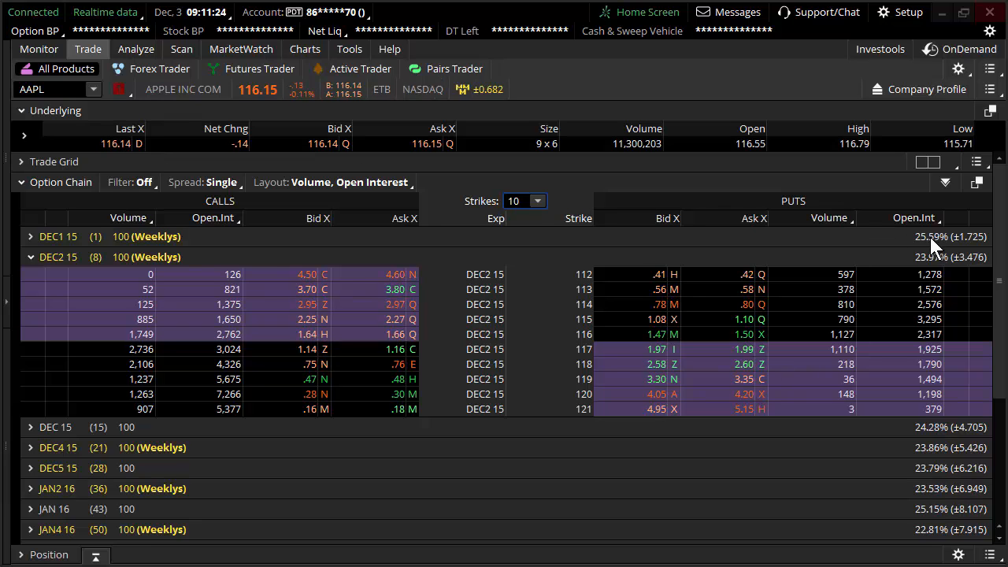